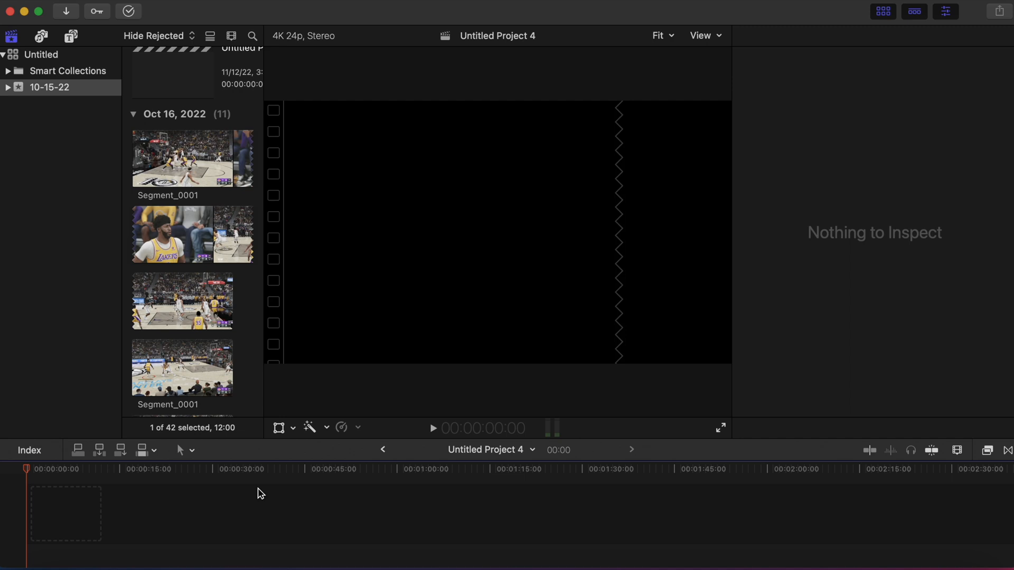
mouse_move(188, 18)
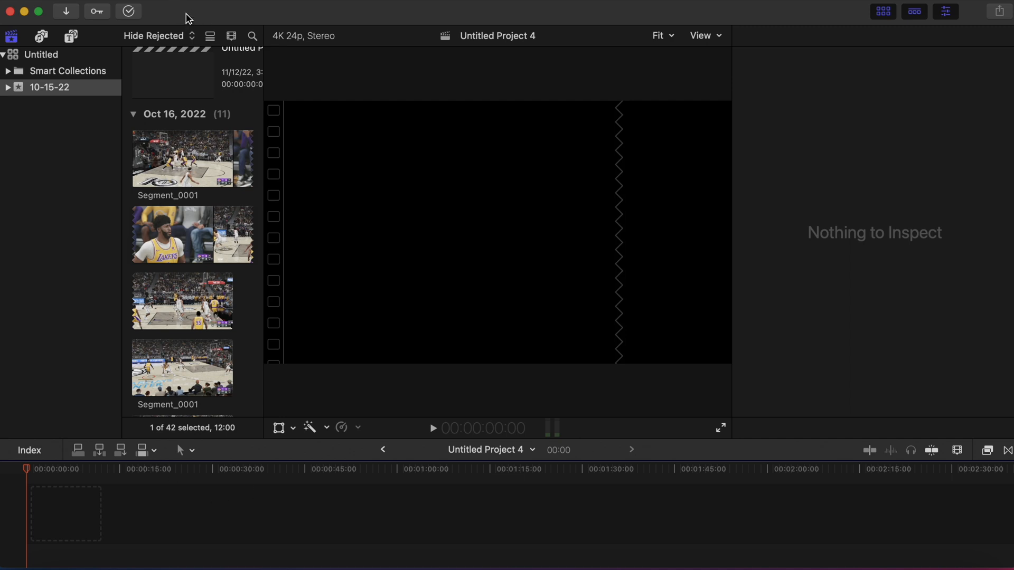
Step: Start a new project and set its video format to Vertical at 1080x1920 resolution
left_click(119, 8)
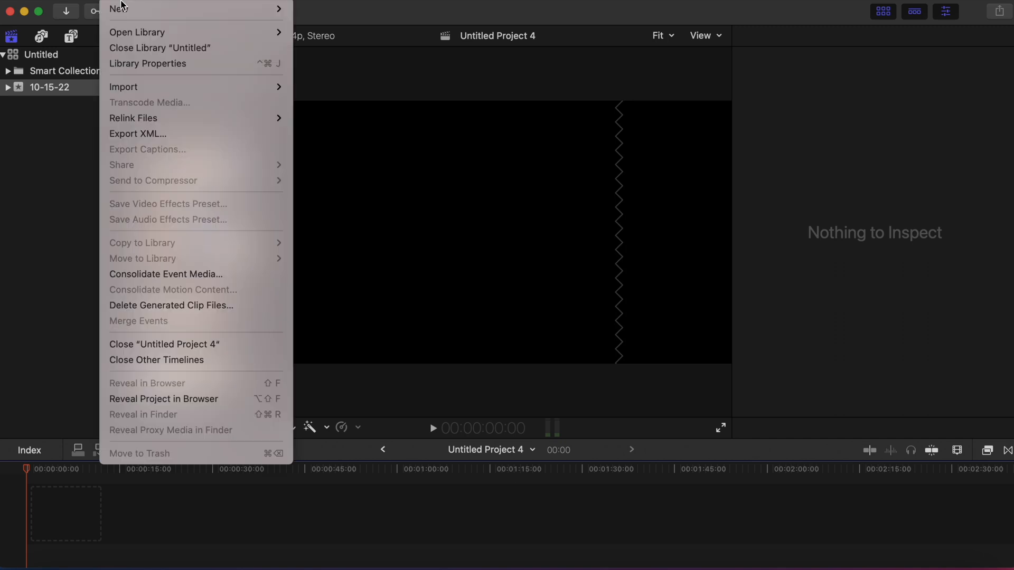
mouse_move(119, 7)
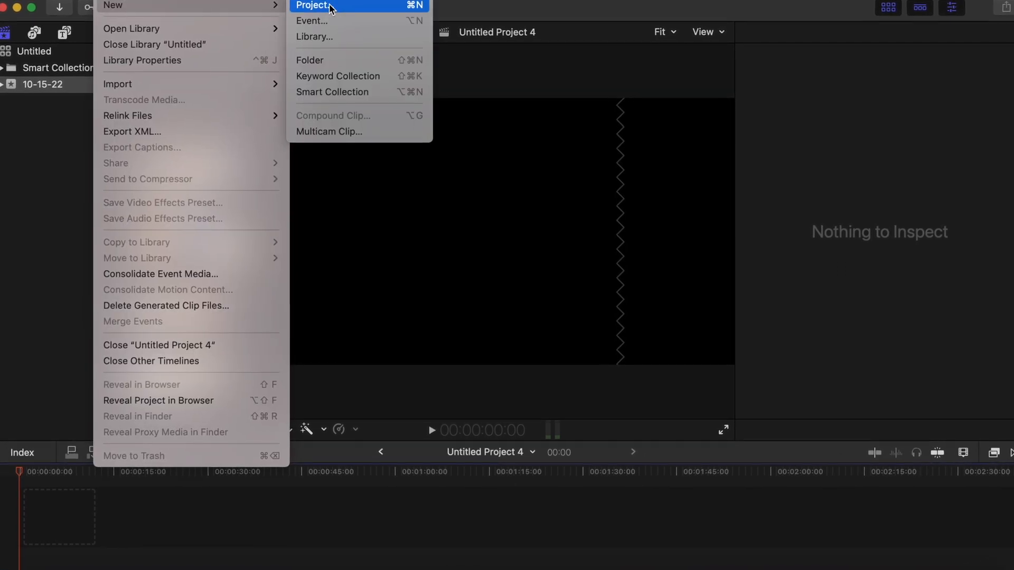
left_click(313, 5)
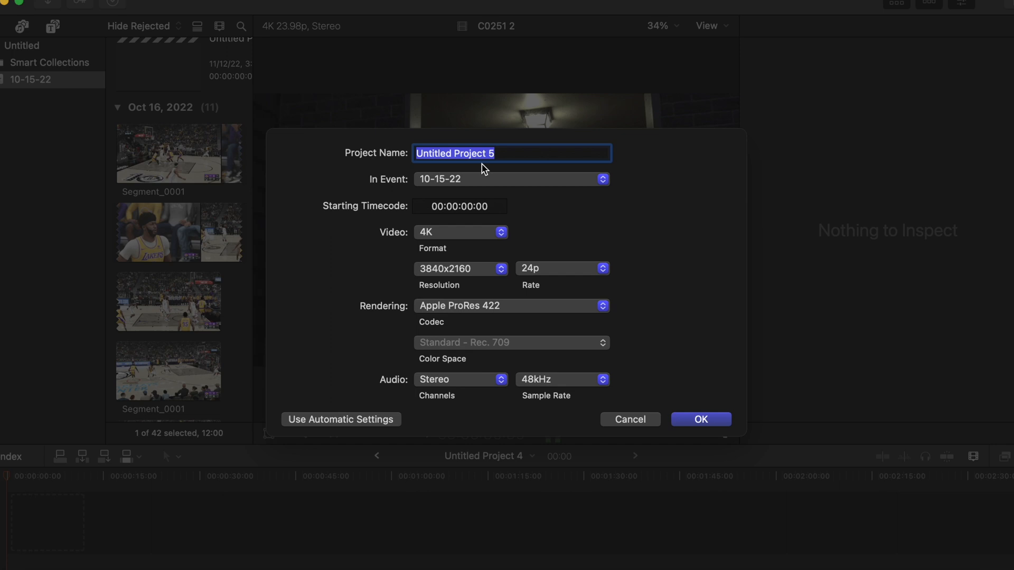
left_click(460, 232)
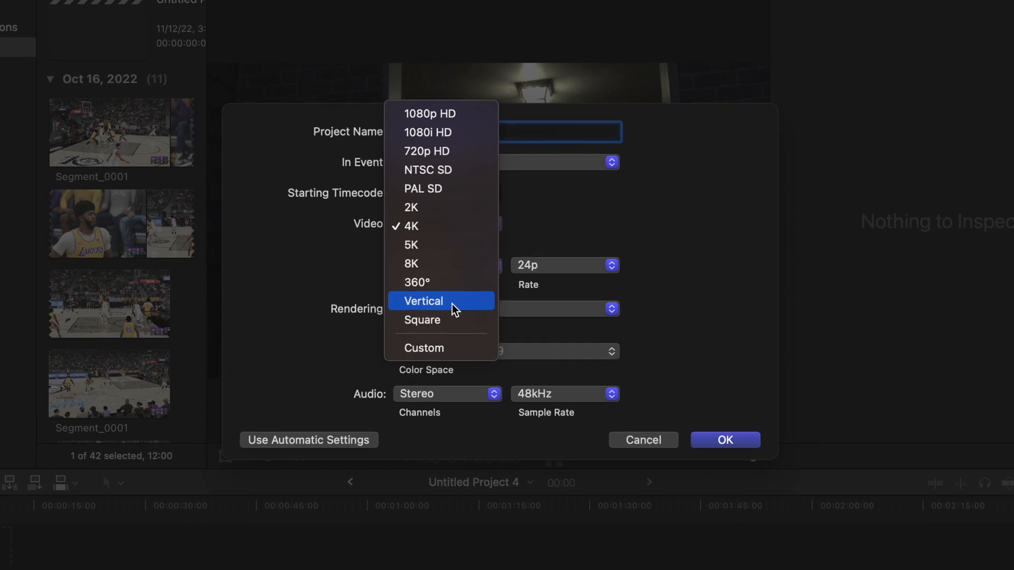
left_click(423, 301)
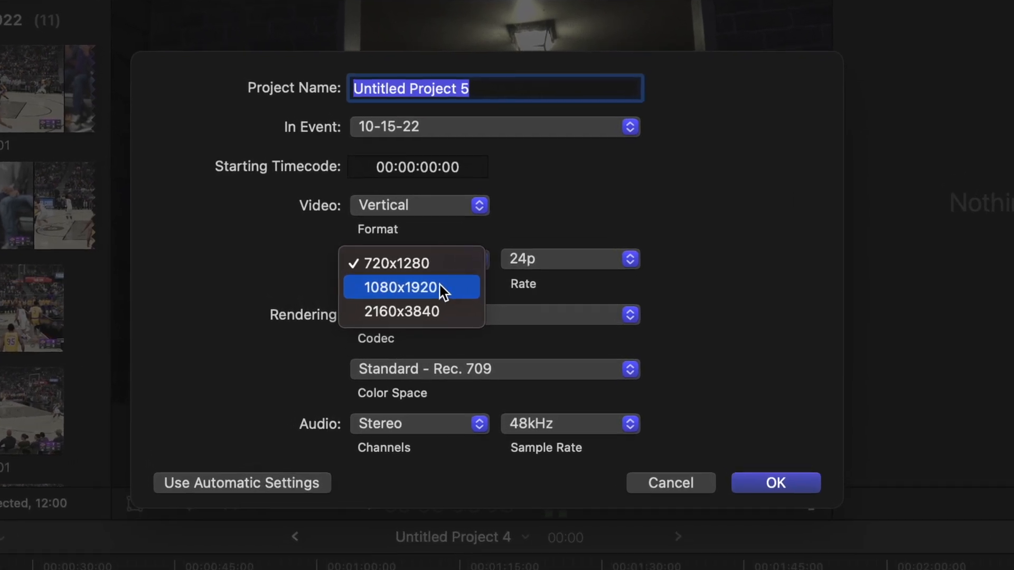
left_click(401, 287)
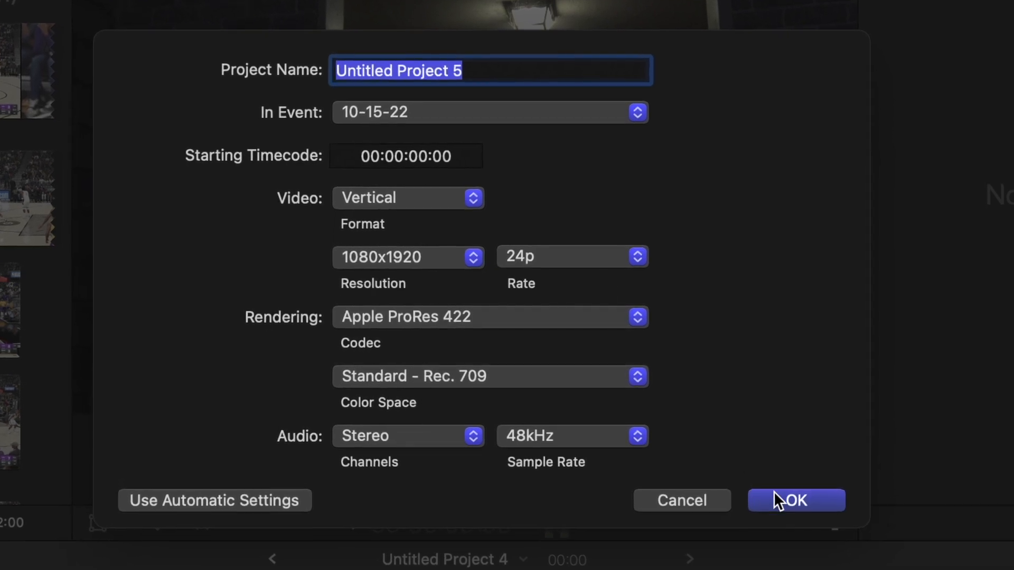
Step: Confirm the project, add C0251 2.MP4 to the timeline and dismiss the import notification
left_click(795, 499)
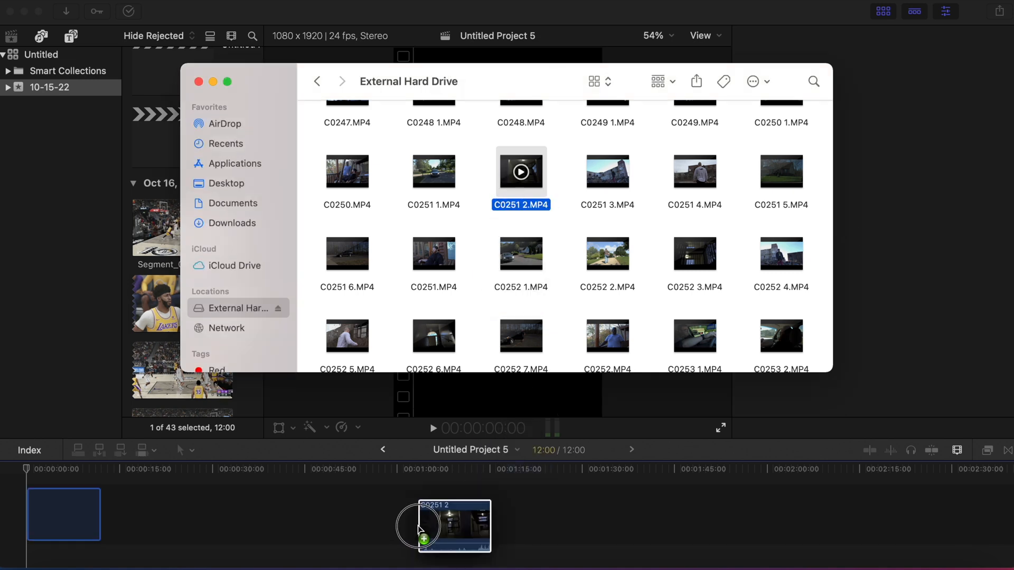
left_click_drag(445, 526, 63, 515)
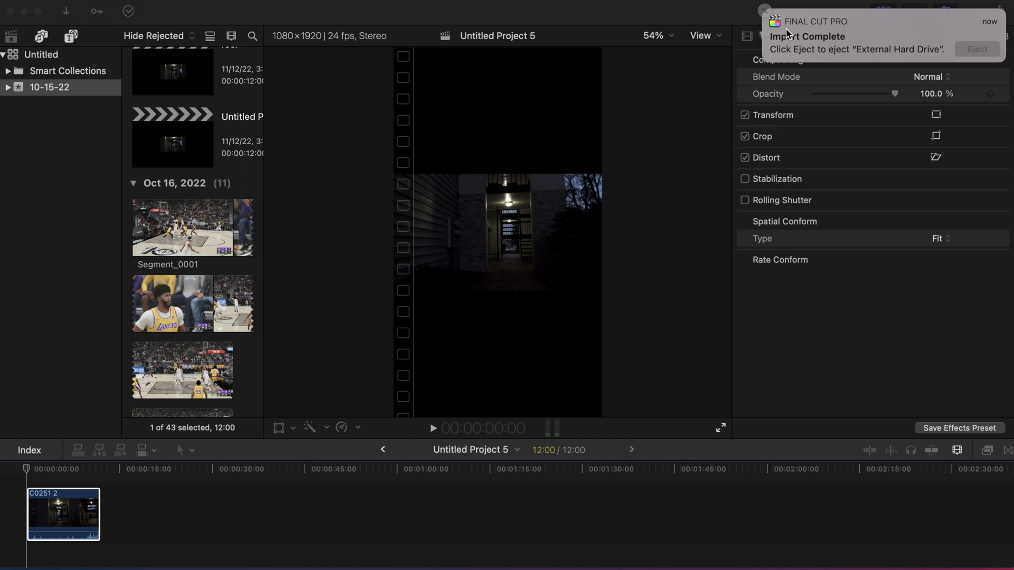
left_click(763, 11)
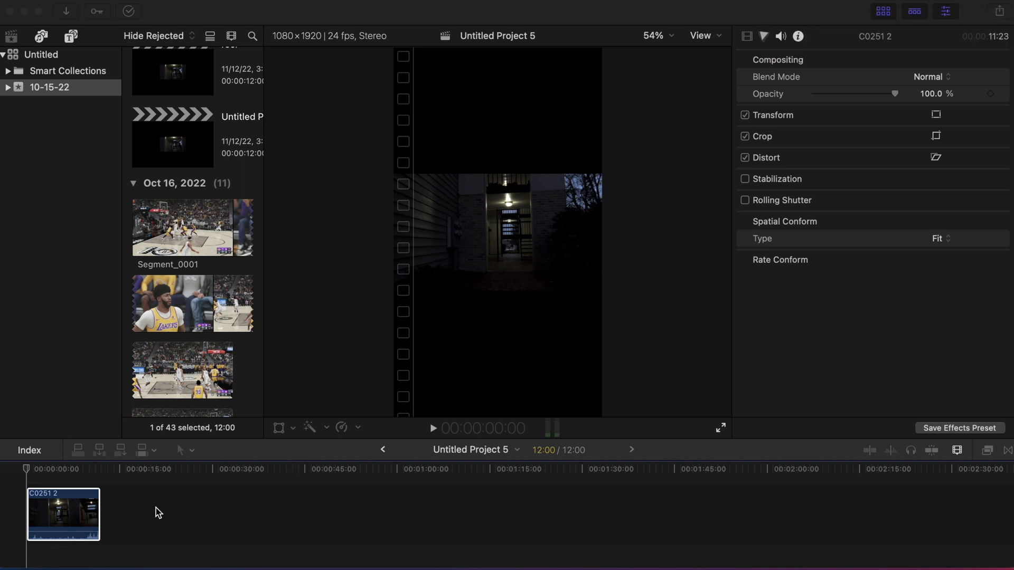
Step: Select clip C0251 2 and show its transform handles in the viewer to scale it up
left_click(54, 514)
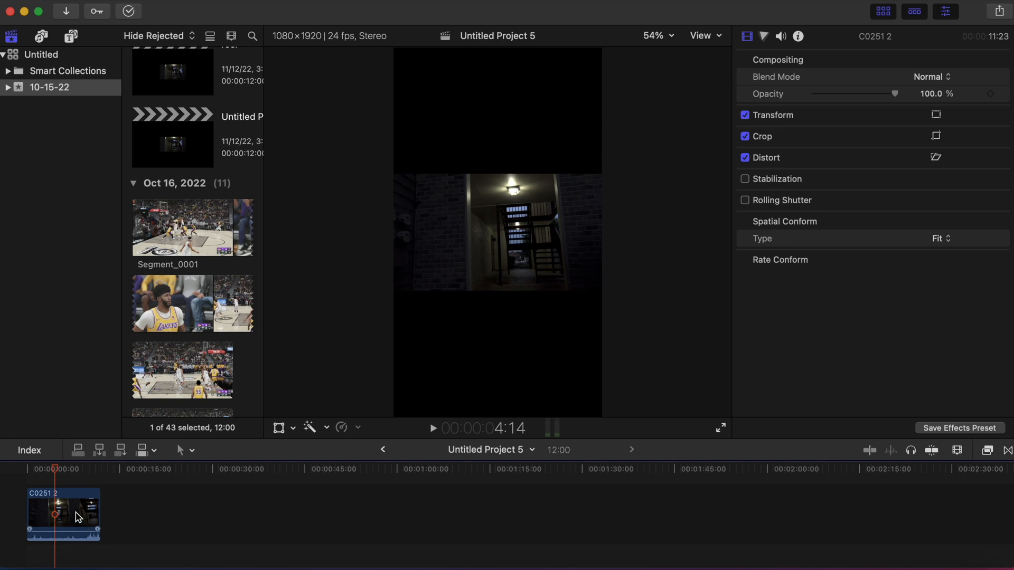
mouse_move(133, 521)
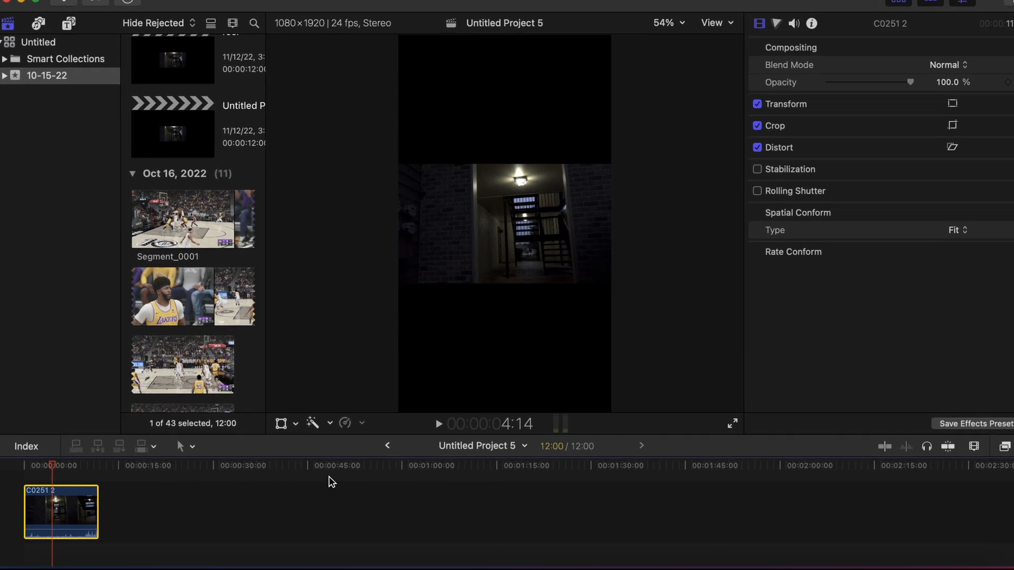
left_click(293, 423)
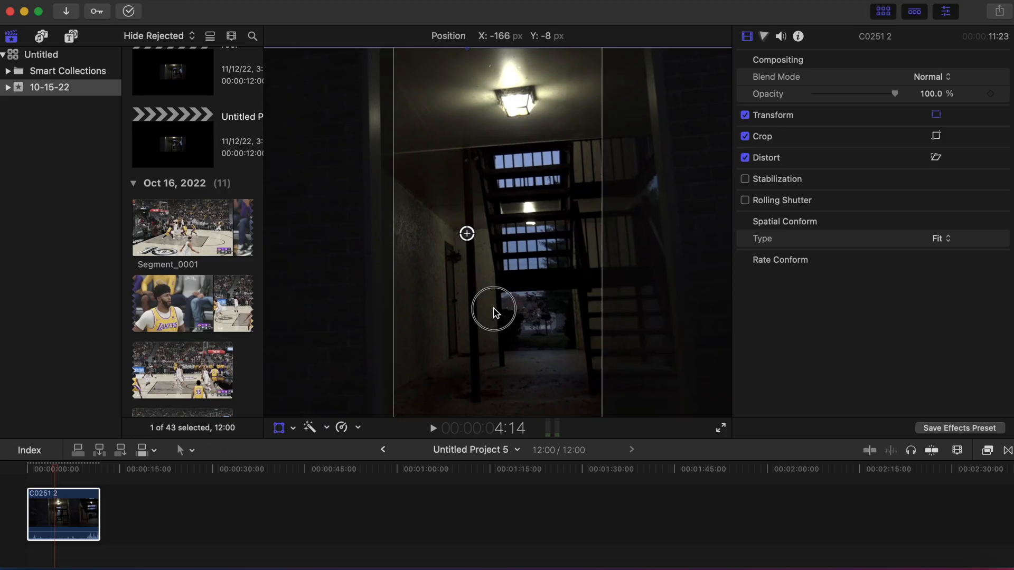
Step: Shift the enlarged clip horizontally so the stairwell fills the vertical frame
left_click_drag(493, 308, 460, 308)
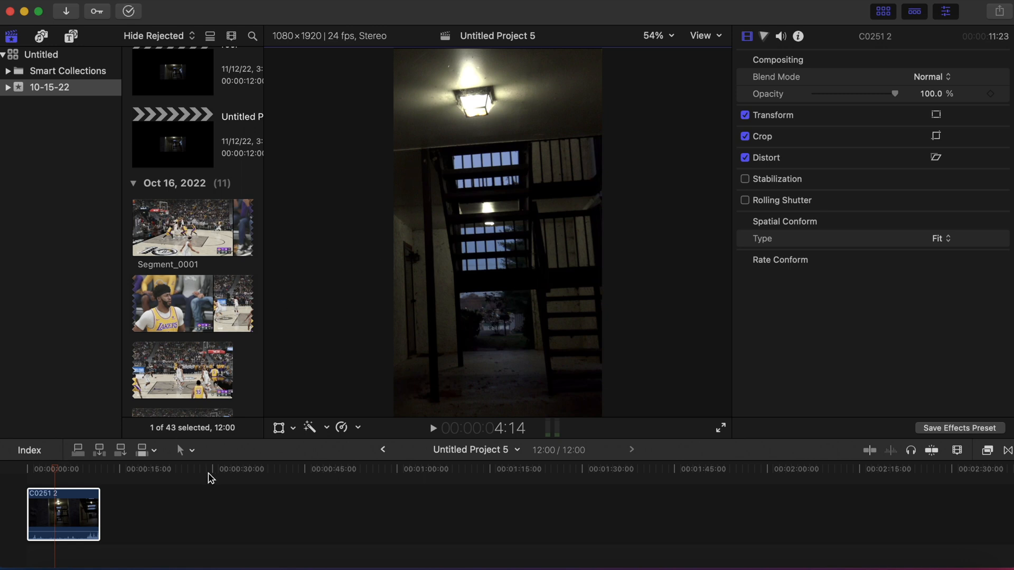
mouse_move(326, 462)
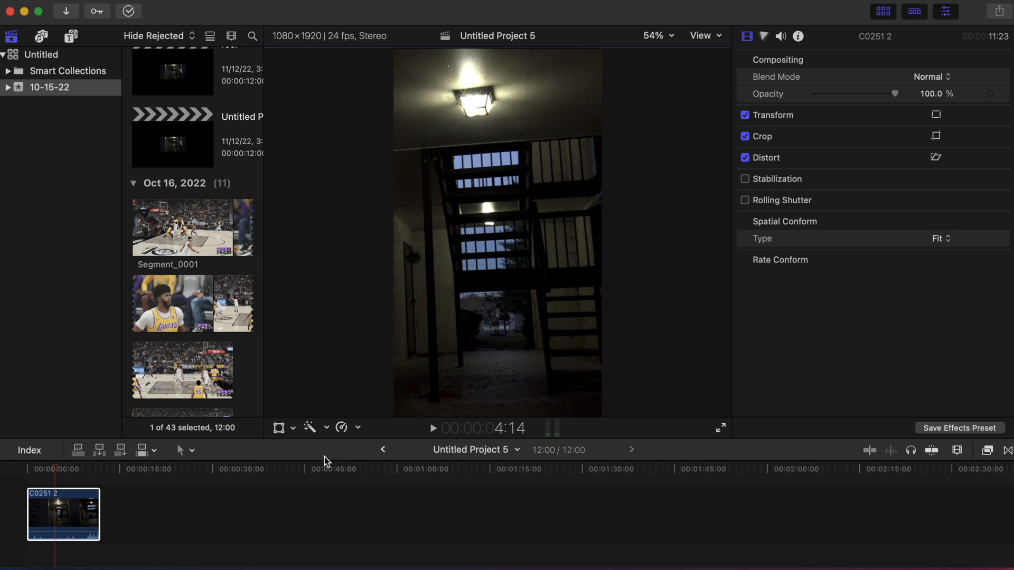
mouse_move(277, 448)
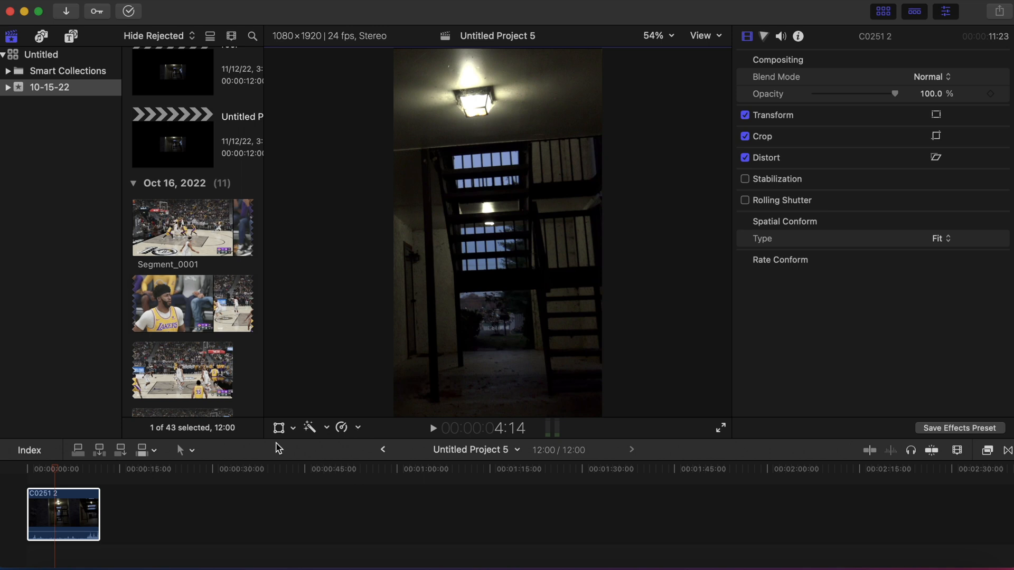
mouse_move(475, 469)
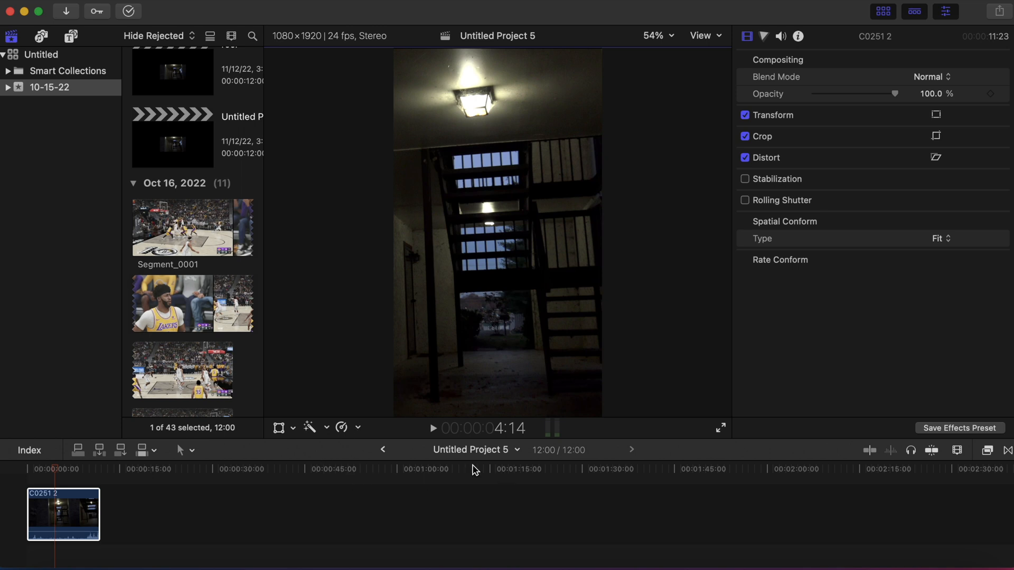
mouse_move(131, 493)
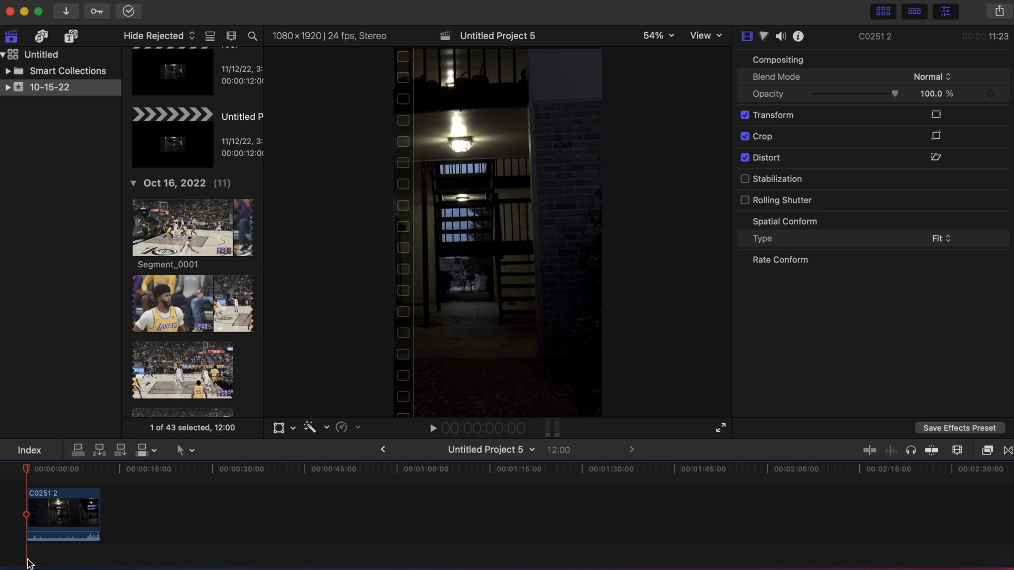
Step: Play back the reframed clip, then bring up the share destinations list
left_click(433, 427)
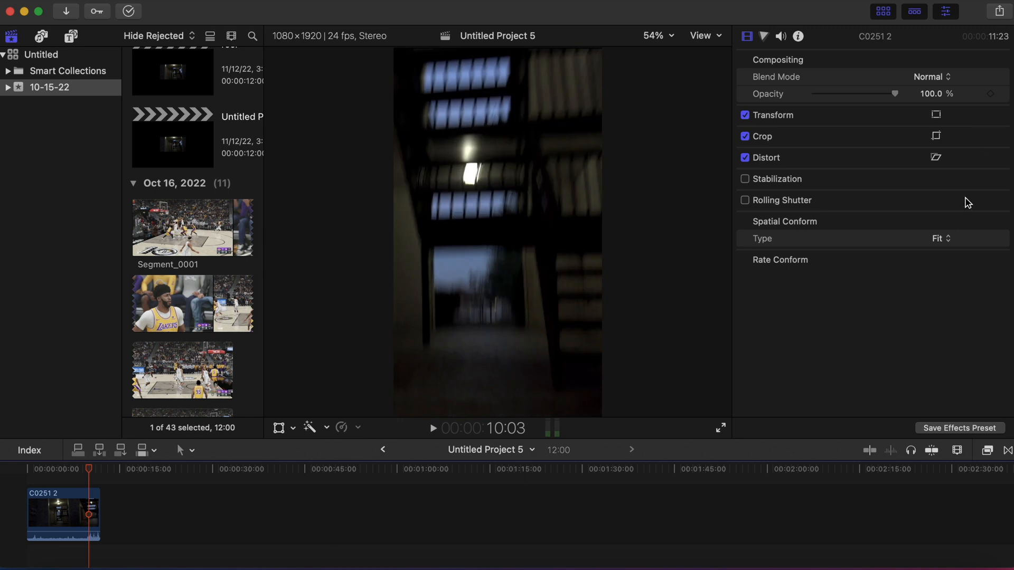
left_click(999, 11)
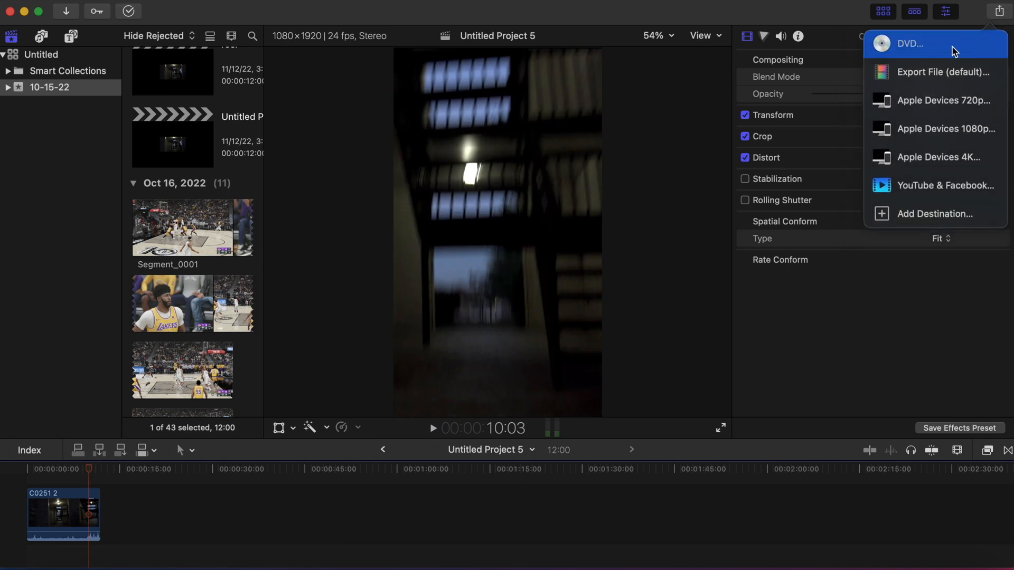
Step: Choose Export File and review its H.264, 1080x1920 settings
left_click(943, 72)
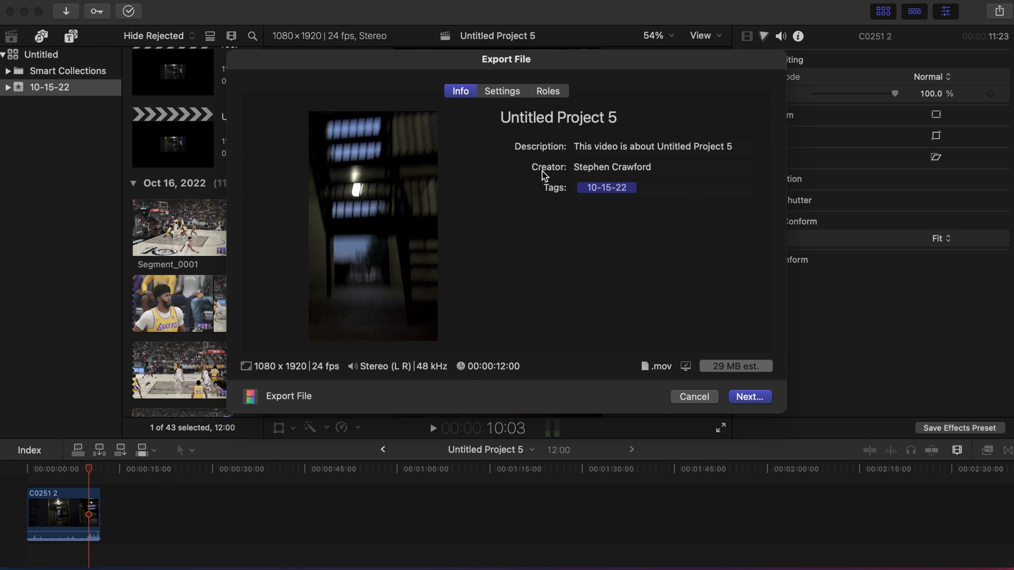
mouse_move(280, 407)
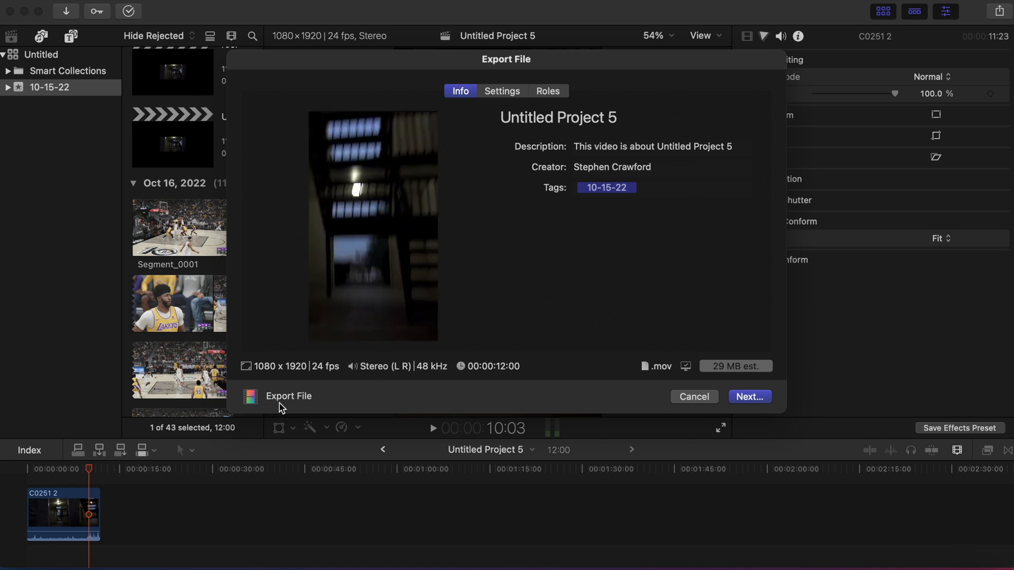
mouse_move(310, 382)
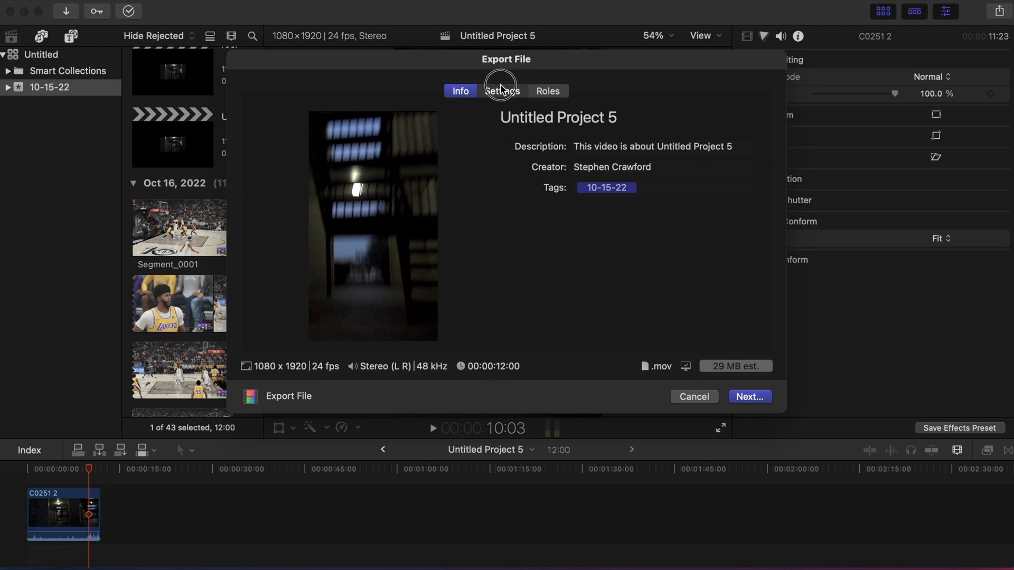
left_click(502, 91)
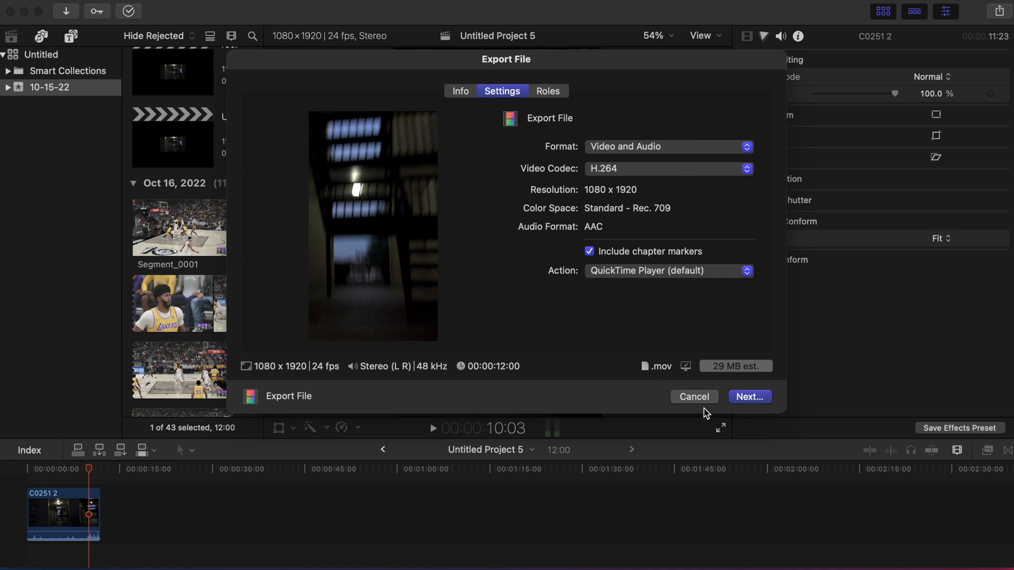
mouse_move(690, 381)
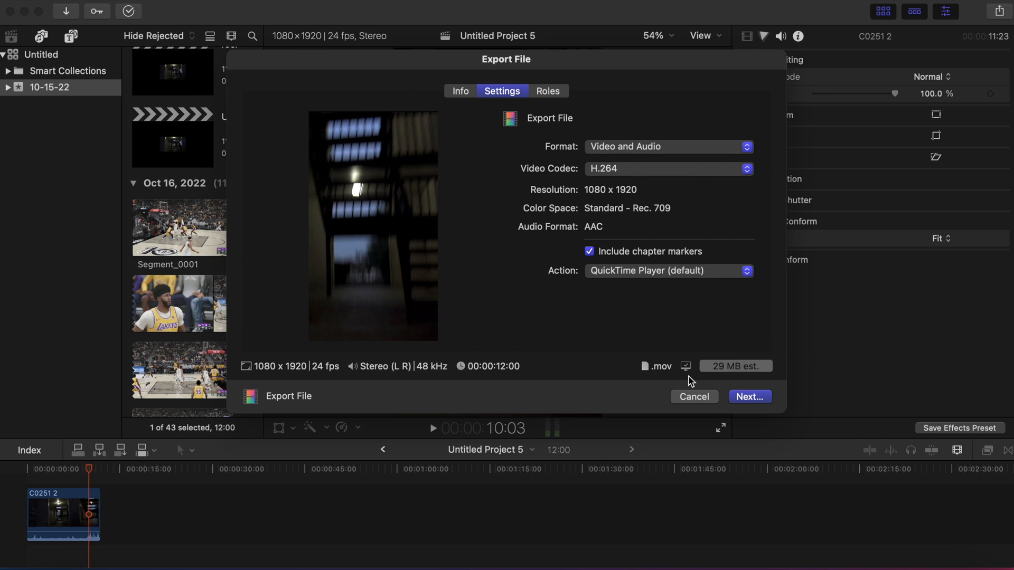